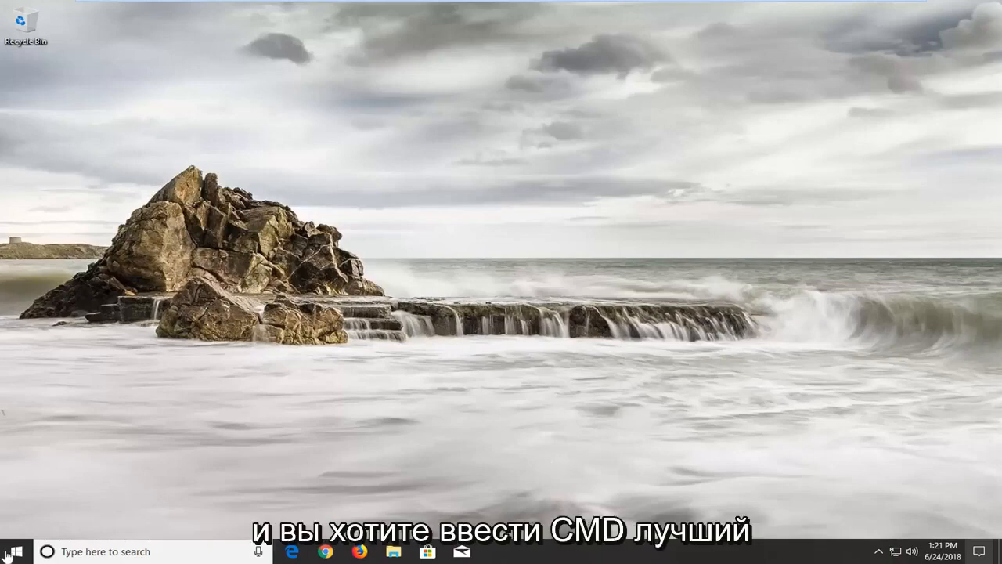
pyautogui.write('cmd')
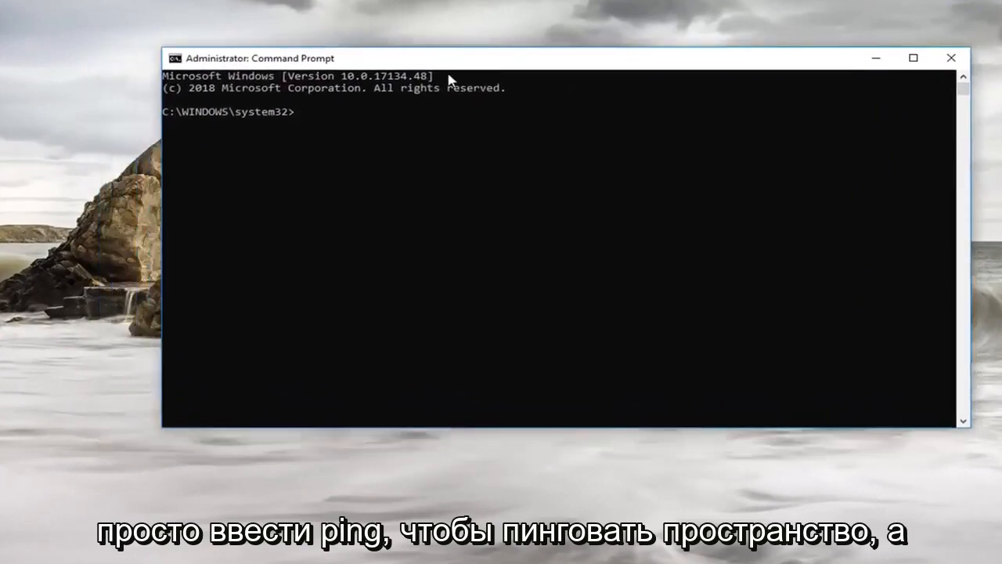
pyautogui.write('ping')
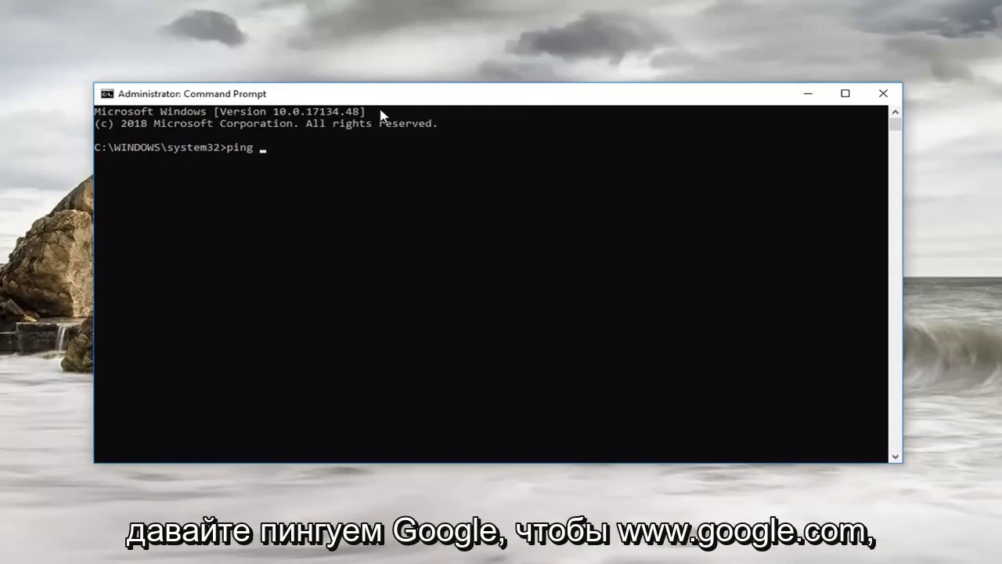
pyautogui.write('www.google.com')
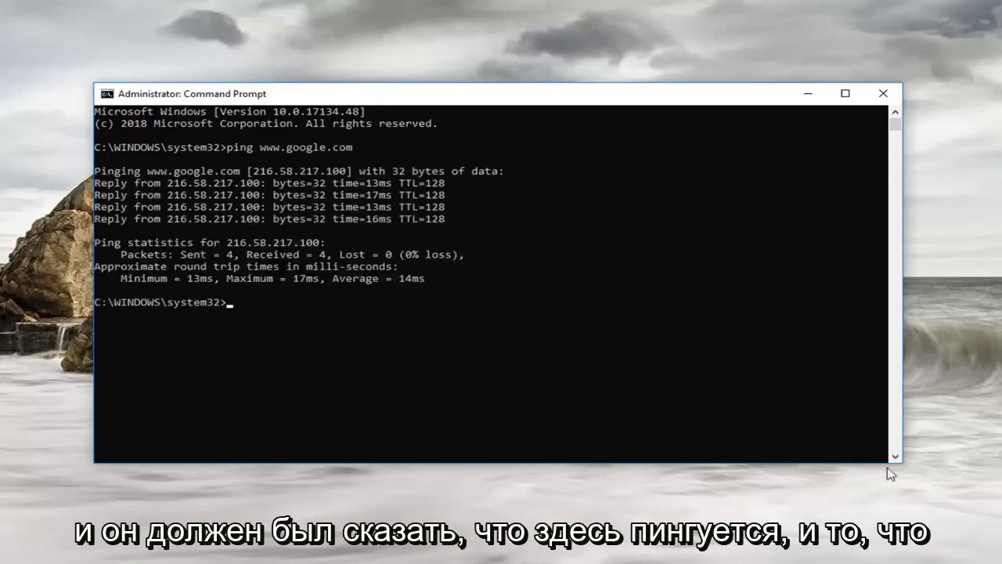
pyautogui.moveTo(384, 262)
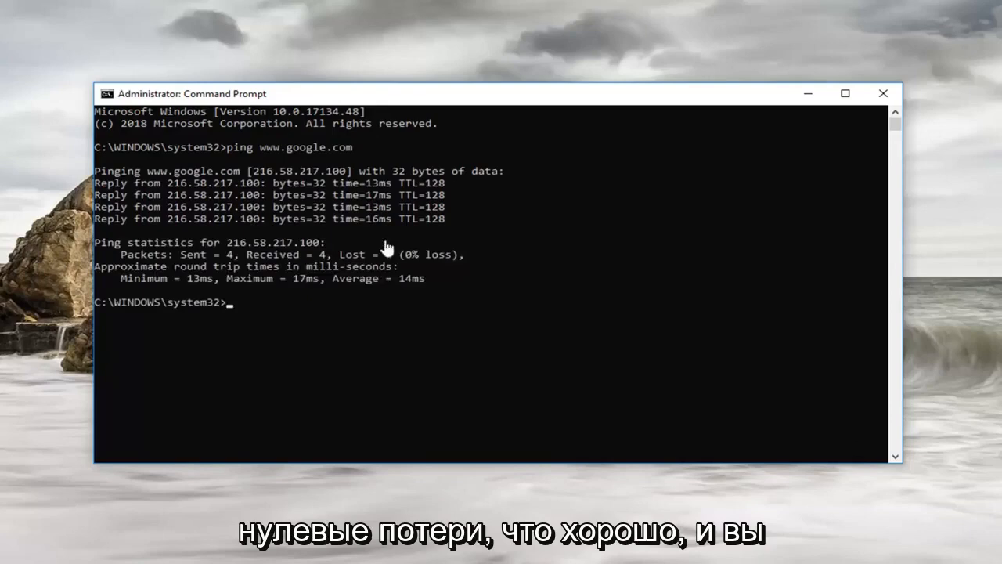
pyautogui.moveTo(208, 199)
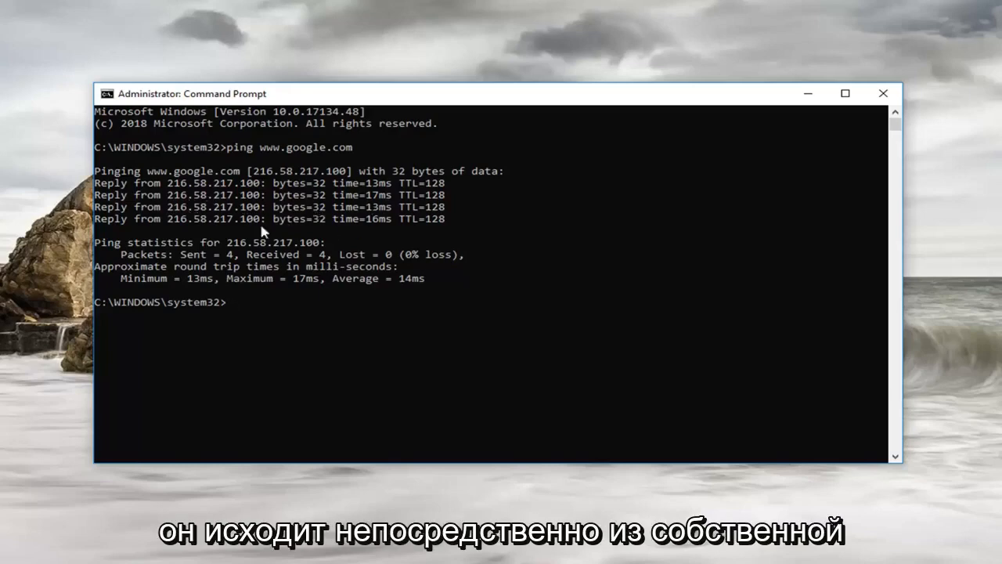
pyautogui.moveTo(224, 222)
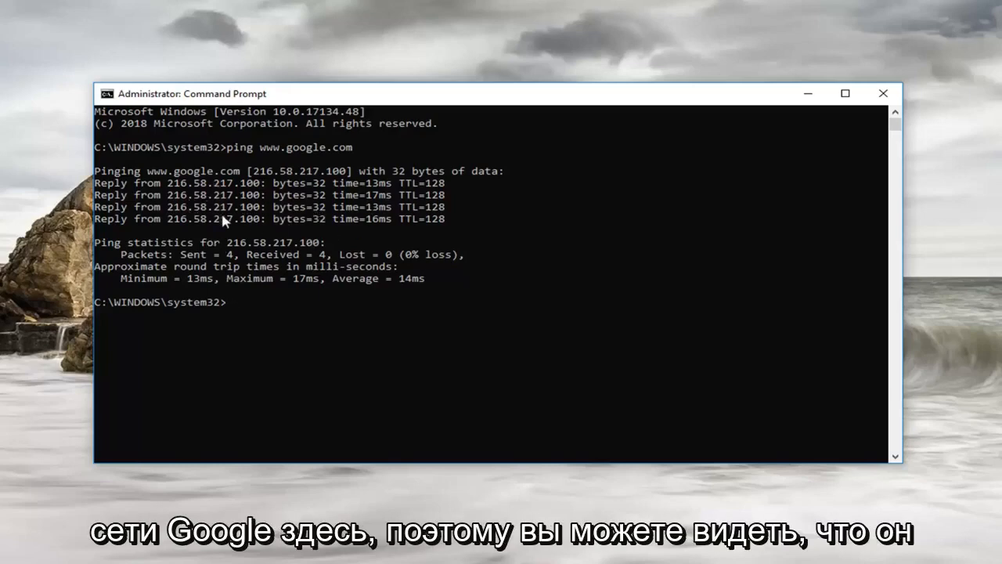
pyautogui.moveTo(404, 181)
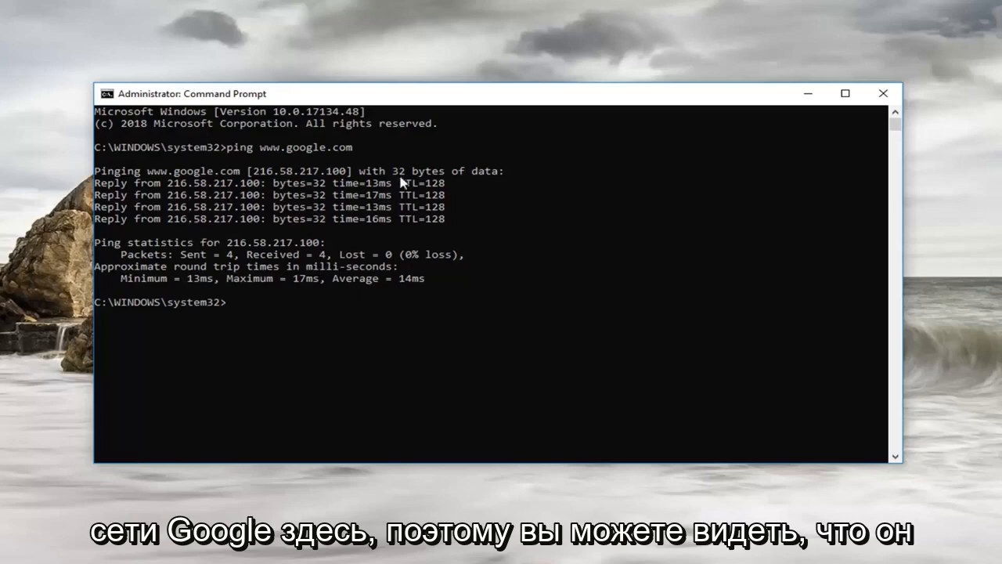
pyautogui.moveTo(401, 182)
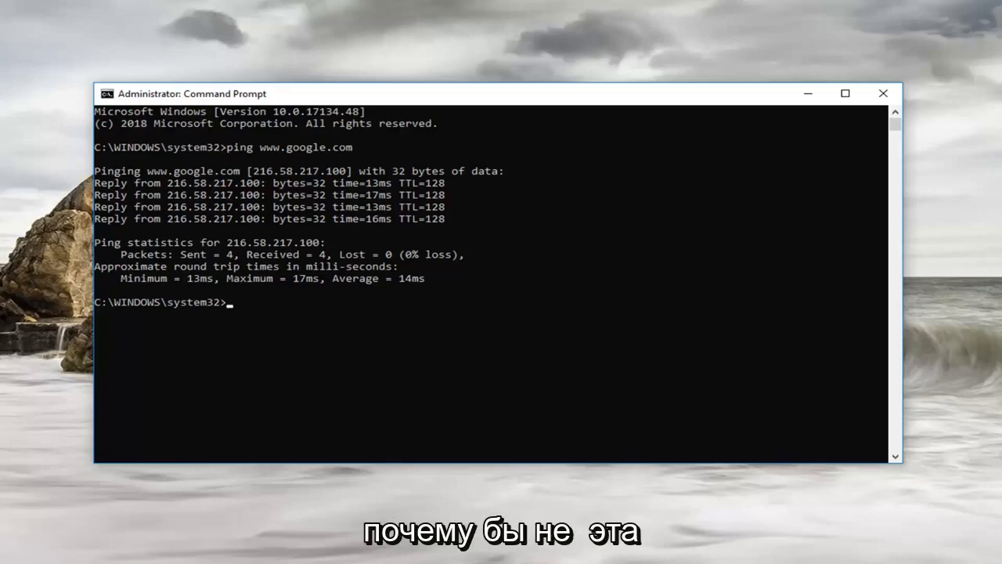
pyautogui.moveTo(230, 272)
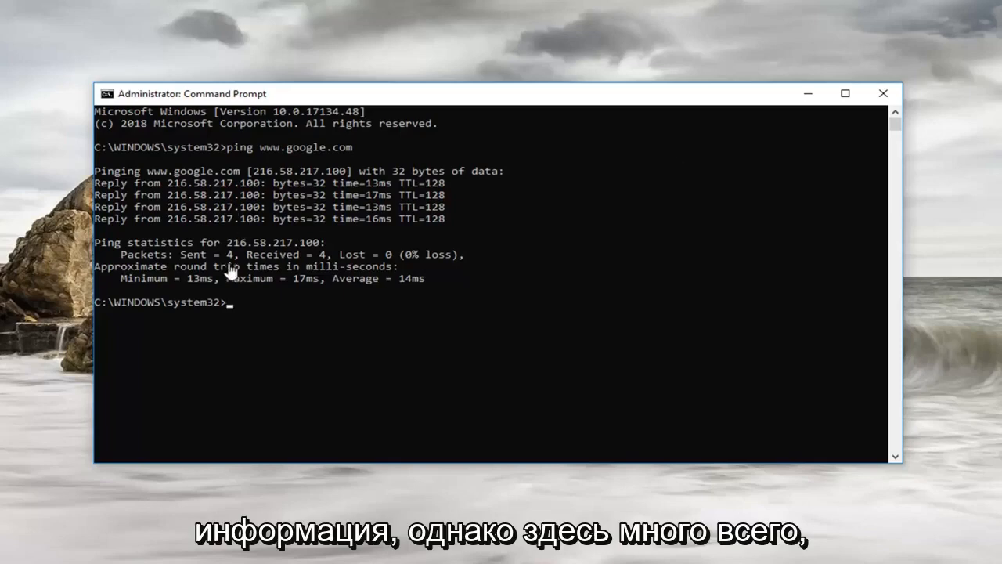
pyautogui.moveTo(275, 332)
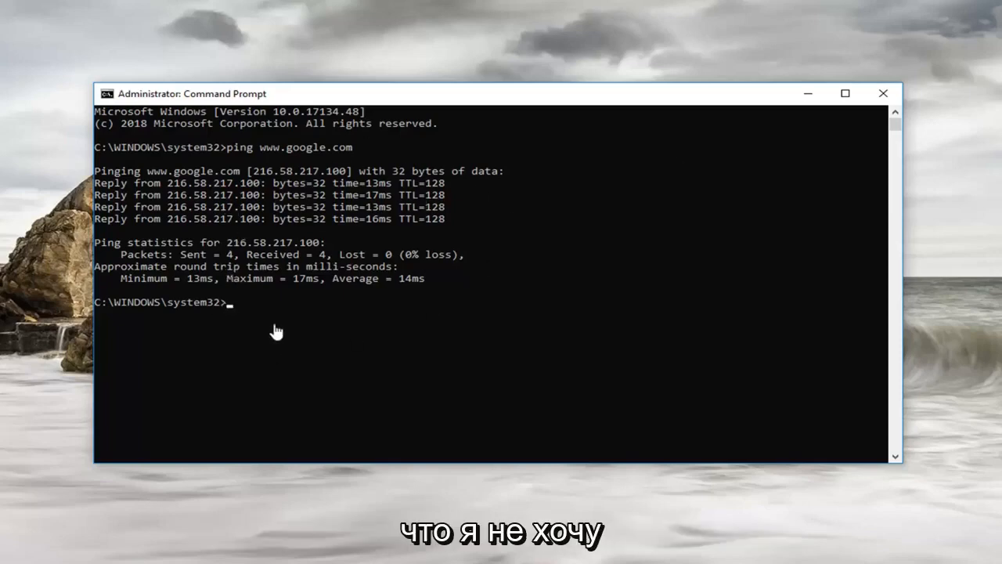
pyautogui.moveTo(275, 331)
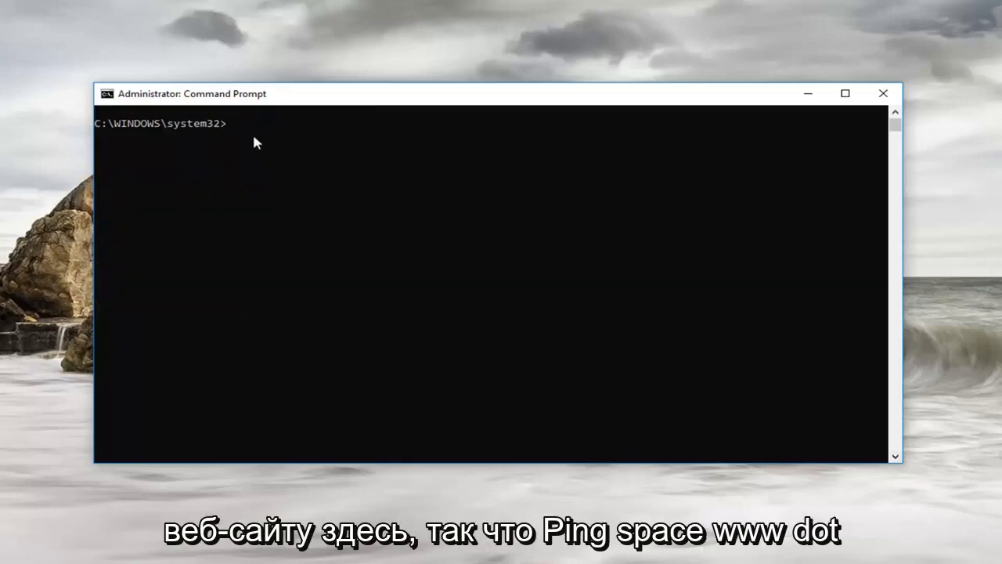
pyautogui.write('ping')
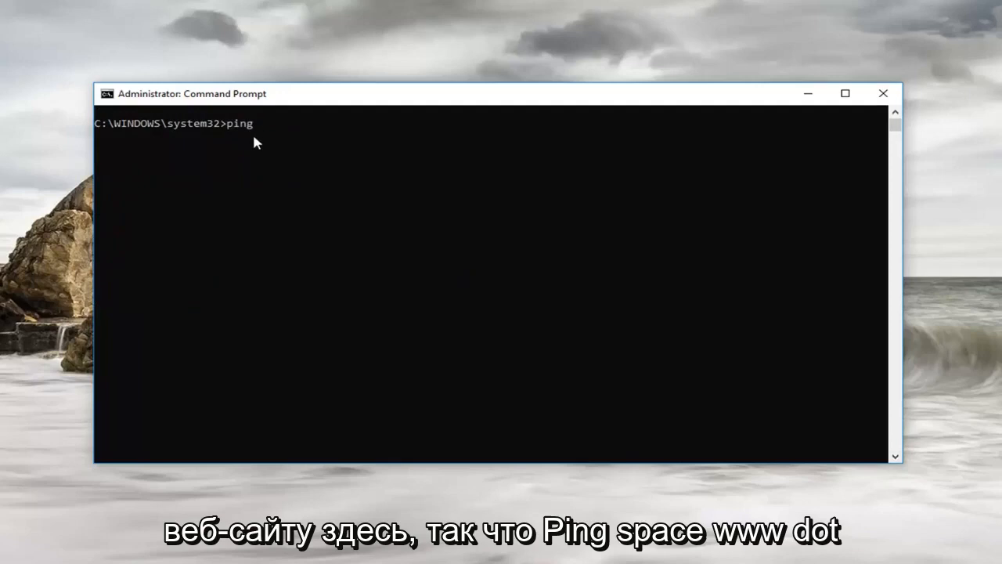
pyautogui.write('www.')
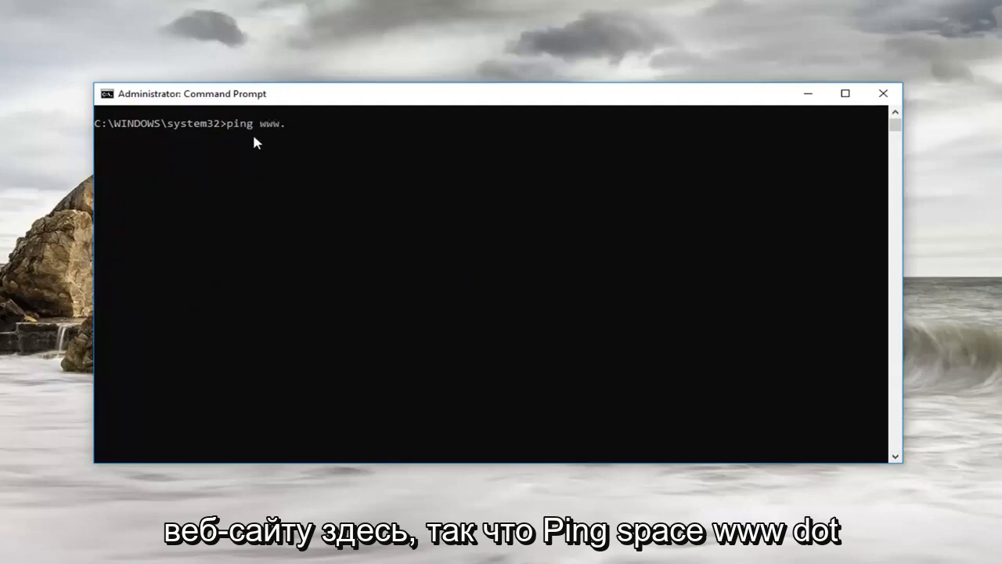
pyautogui.write('microsoft.com -')
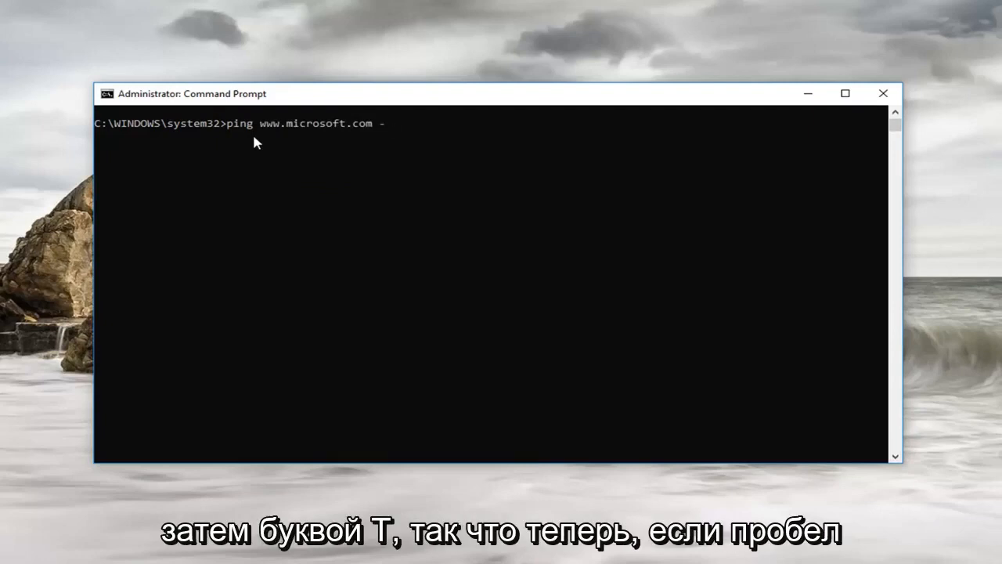
pyautogui.write('t')
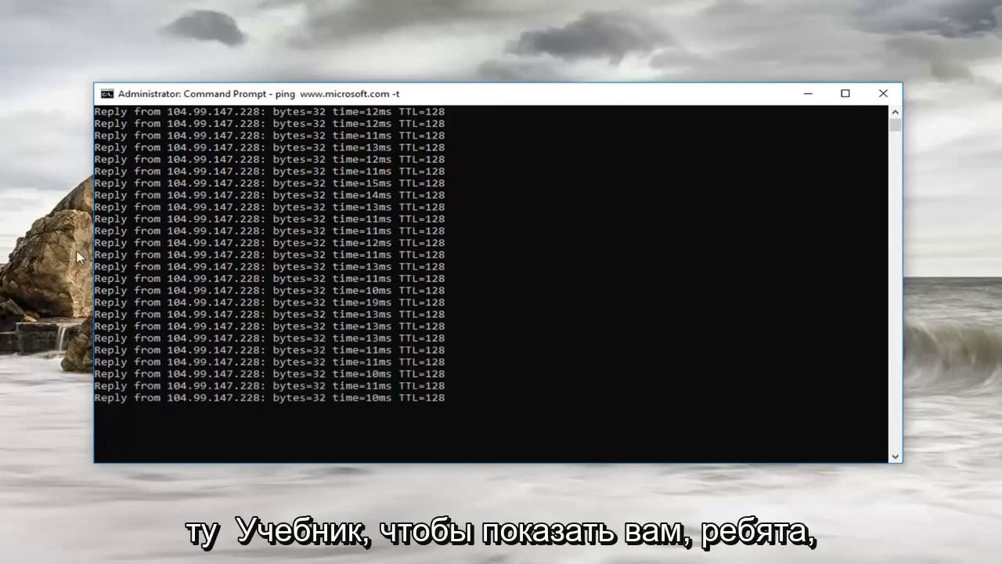
pyautogui.moveTo(334, 311)
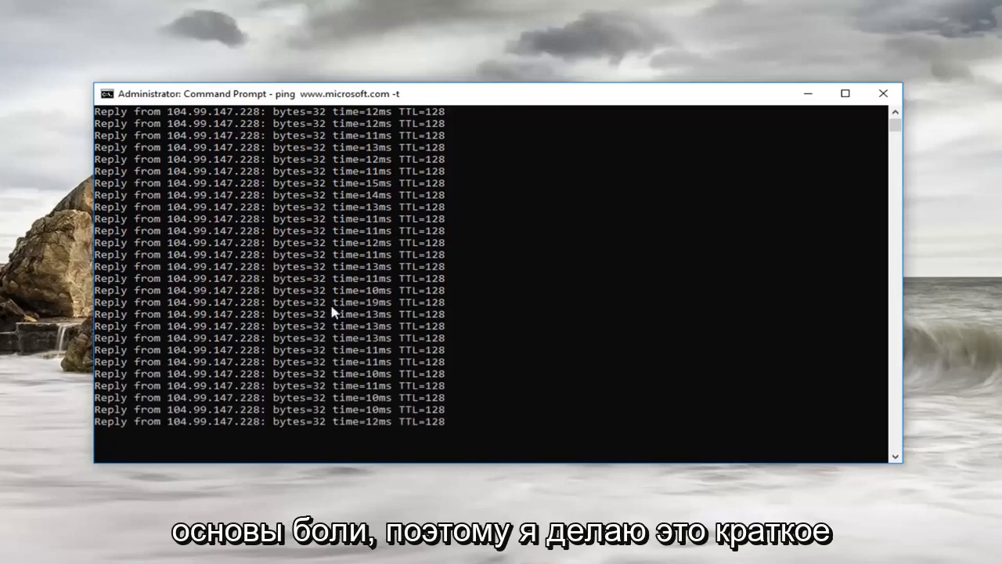